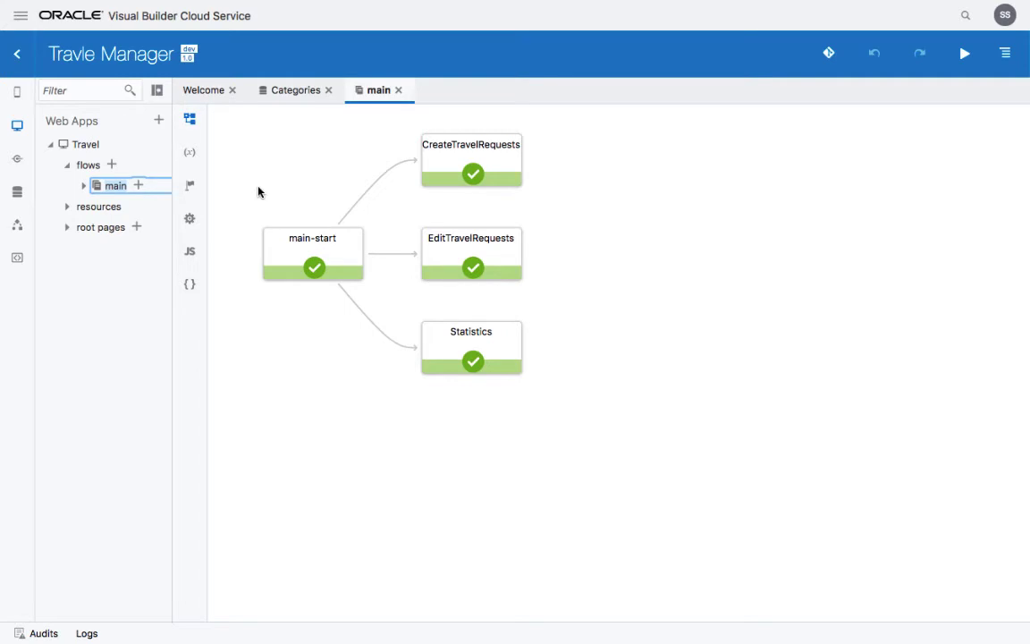
pyautogui.moveTo(170, 178)
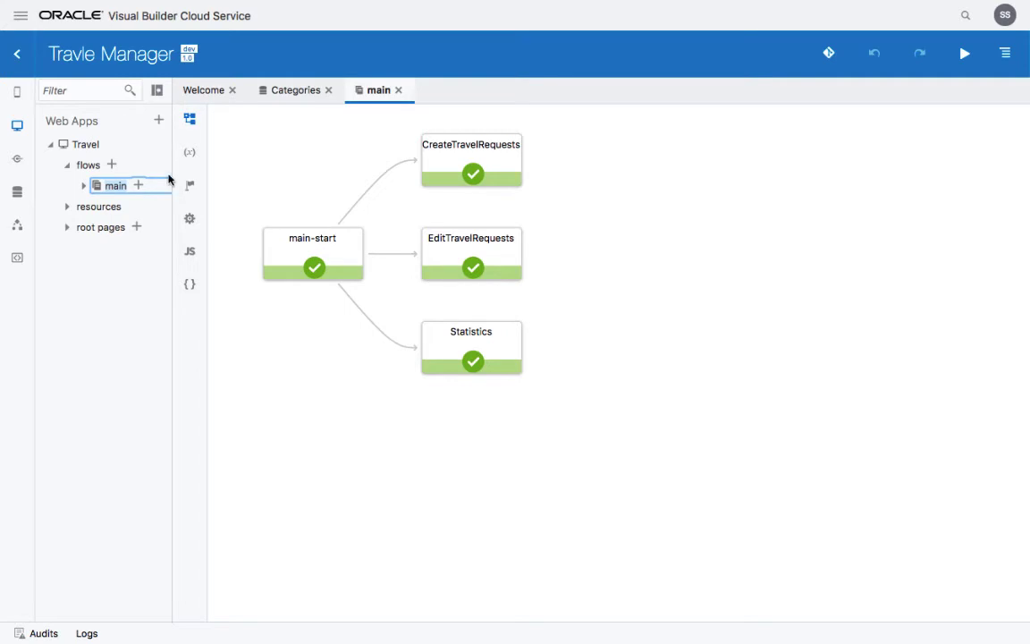
# Step: Show the Categories business object and its Overview settings
pyautogui.click(18, 192)
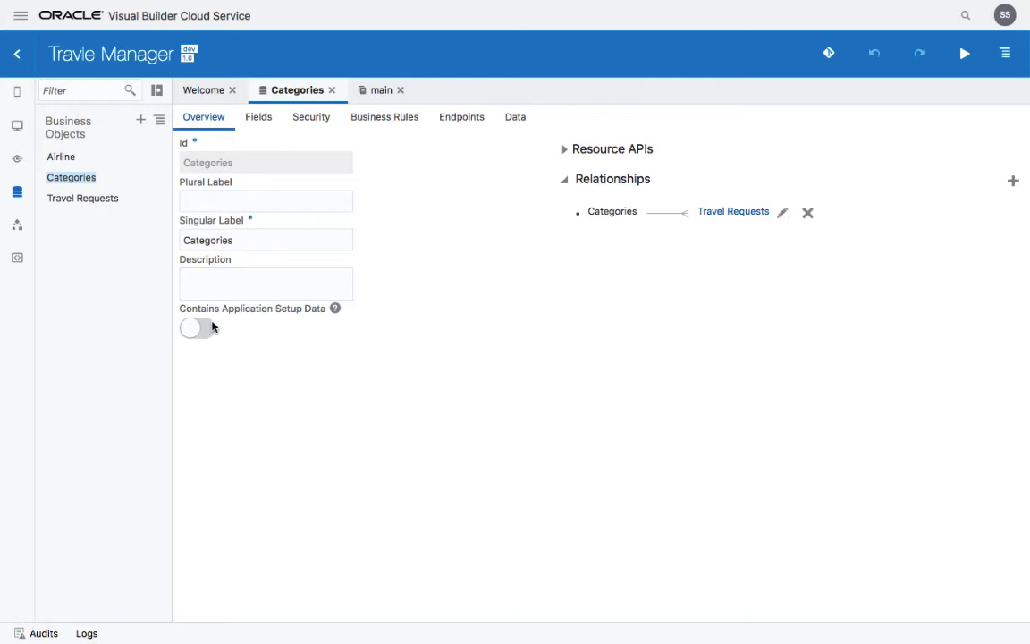
# Step: Enable 'Contains Application Setup Data' on Categories, then on Airline
pyautogui.click(197, 327)
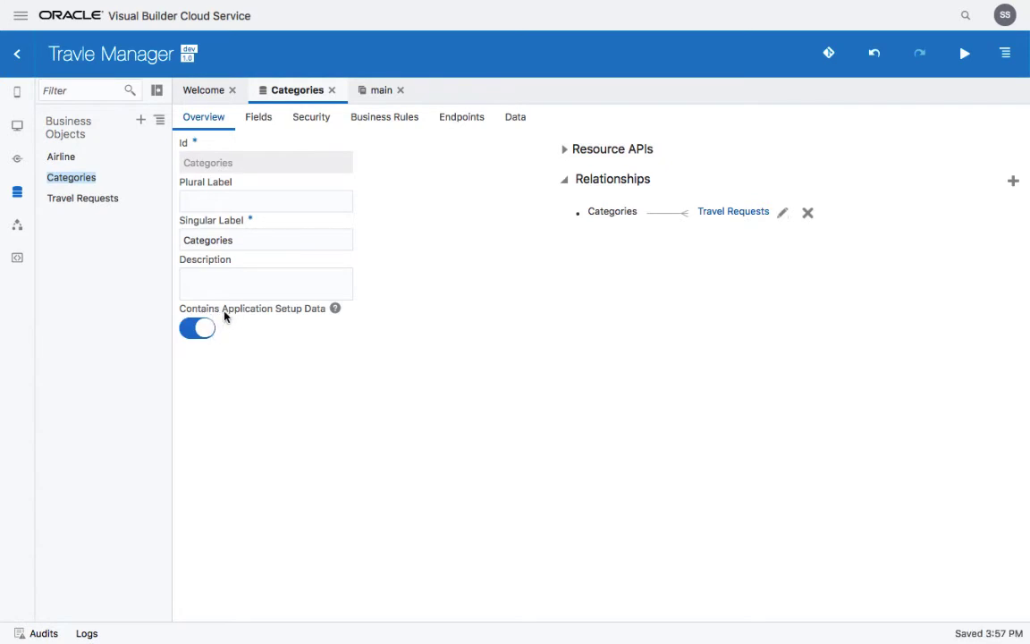
pyautogui.moveTo(322, 315)
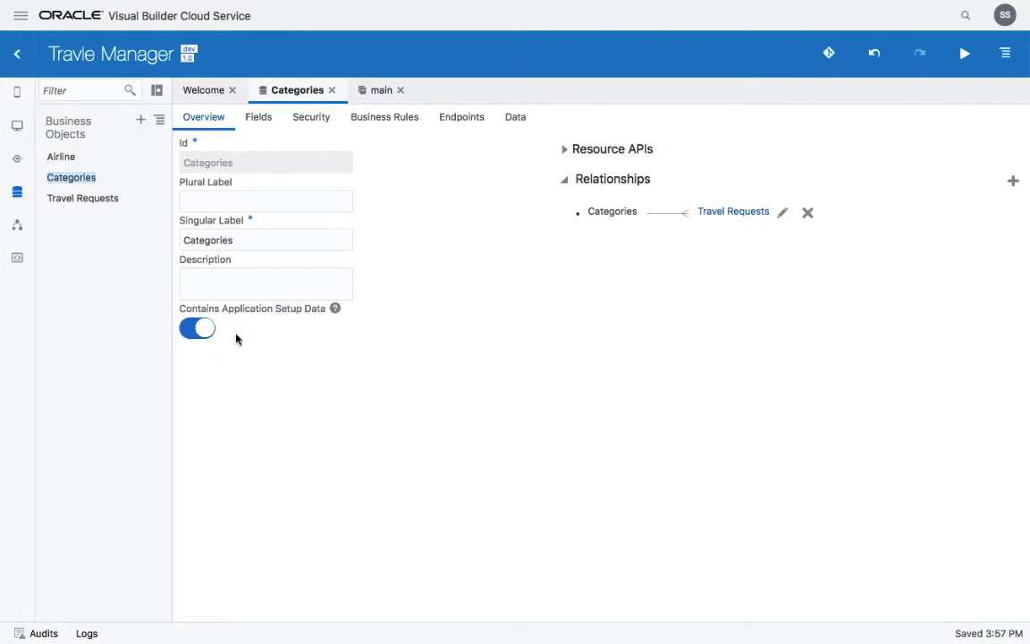
pyautogui.moveTo(229, 335)
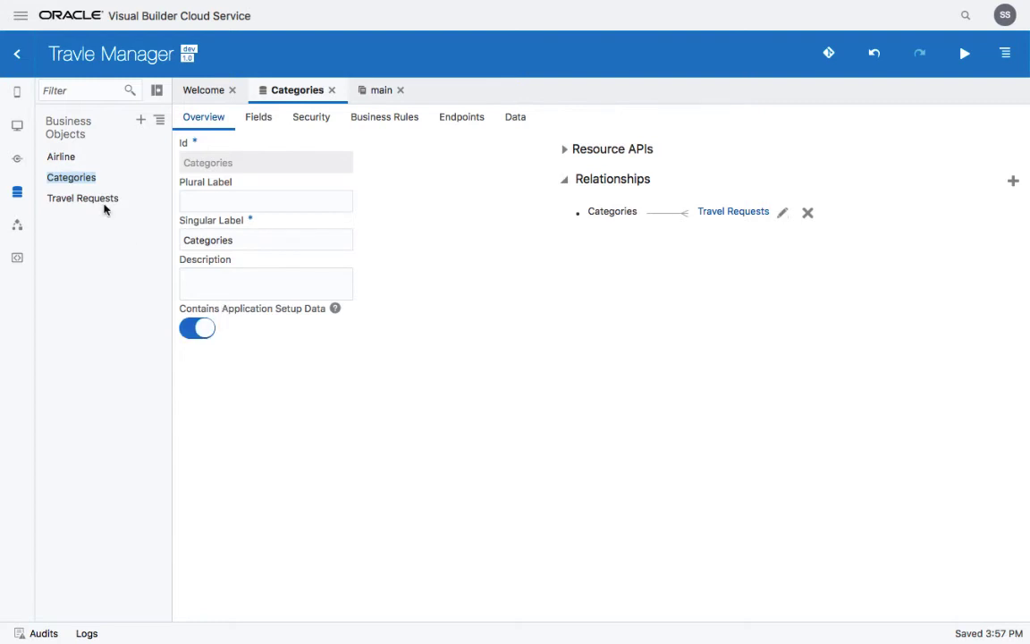
pyautogui.click(61, 157)
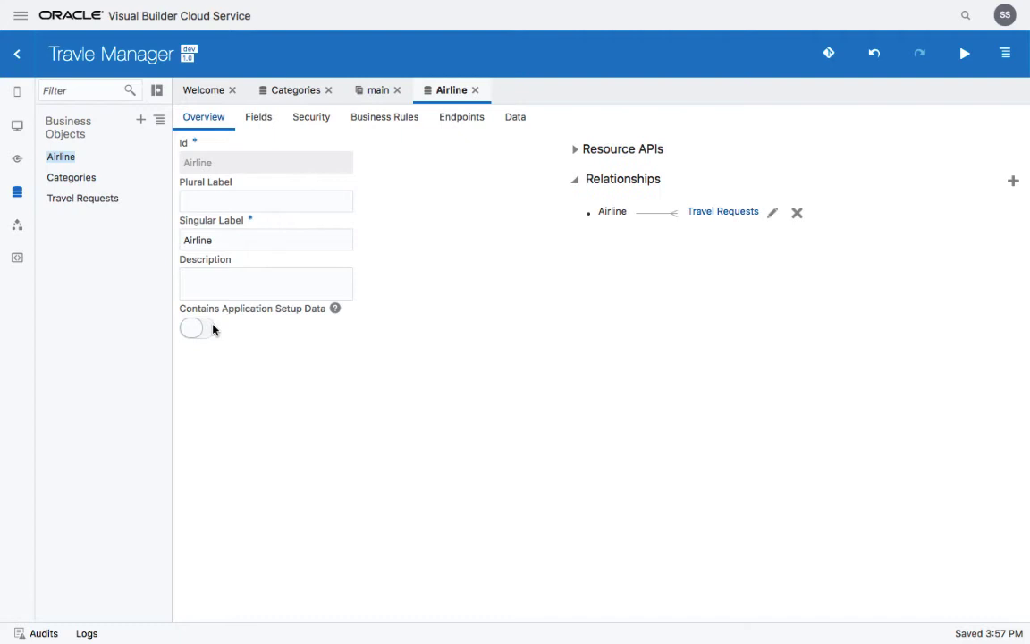
pyautogui.click(197, 327)
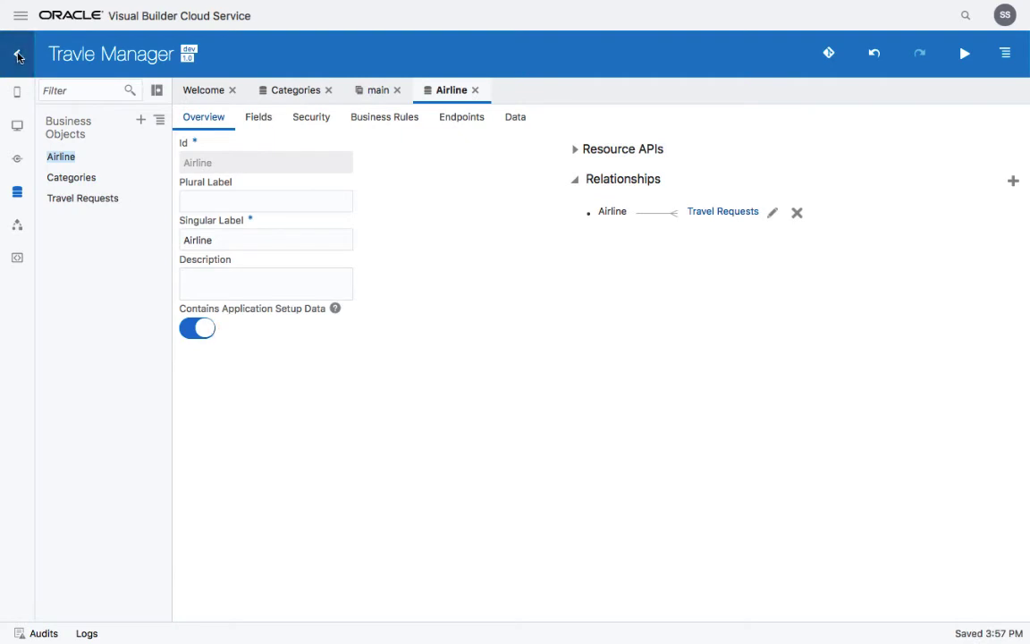
# Step: From the applications list, stage Travie Manager with 'Populate Stage with Development data'
pyautogui.click(18, 54)
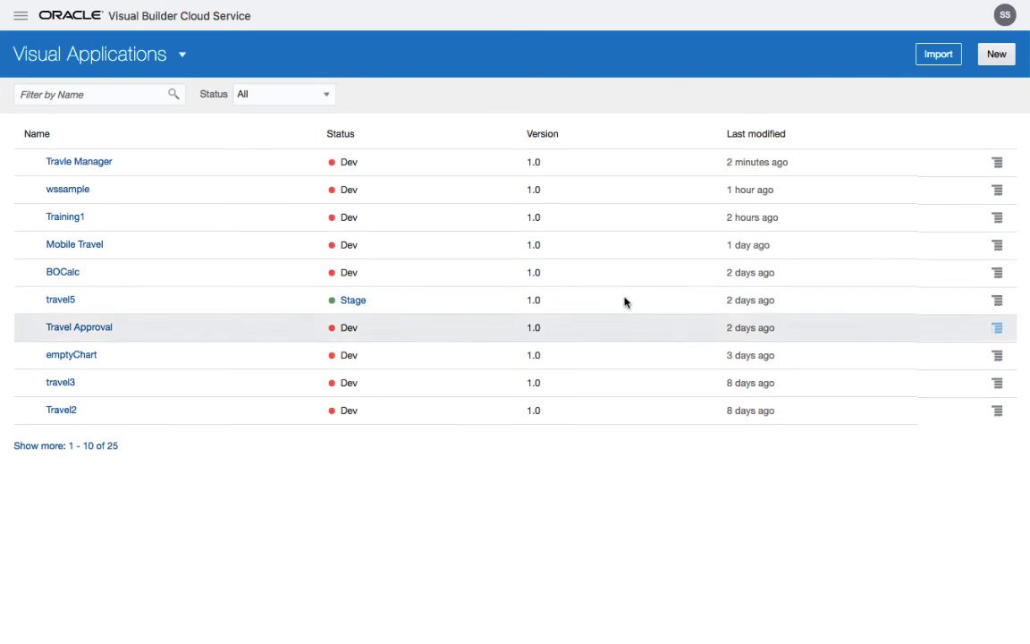
pyautogui.click(998, 161)
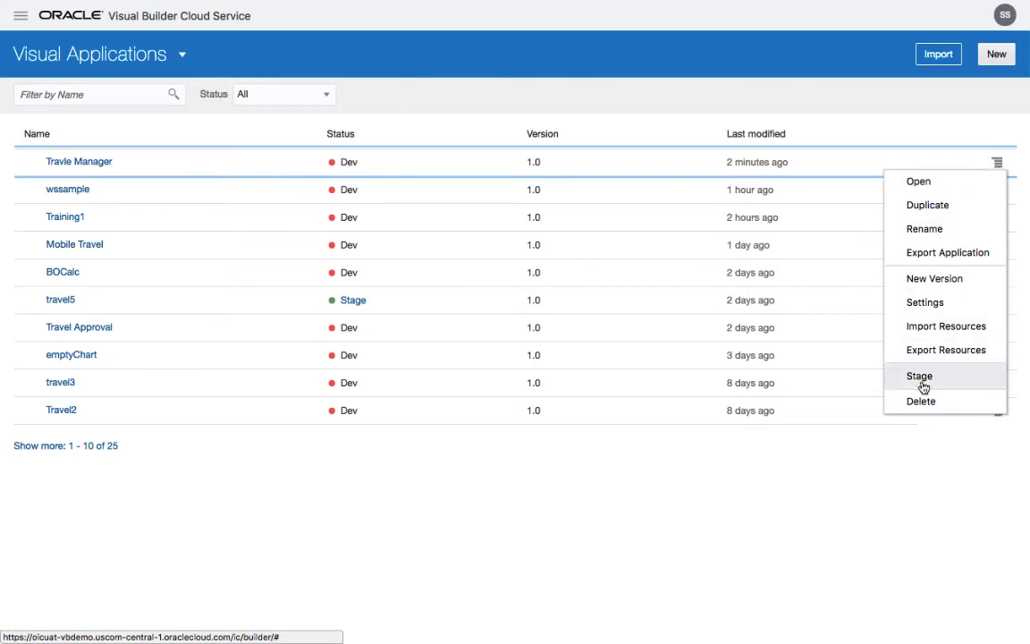
pyautogui.click(920, 376)
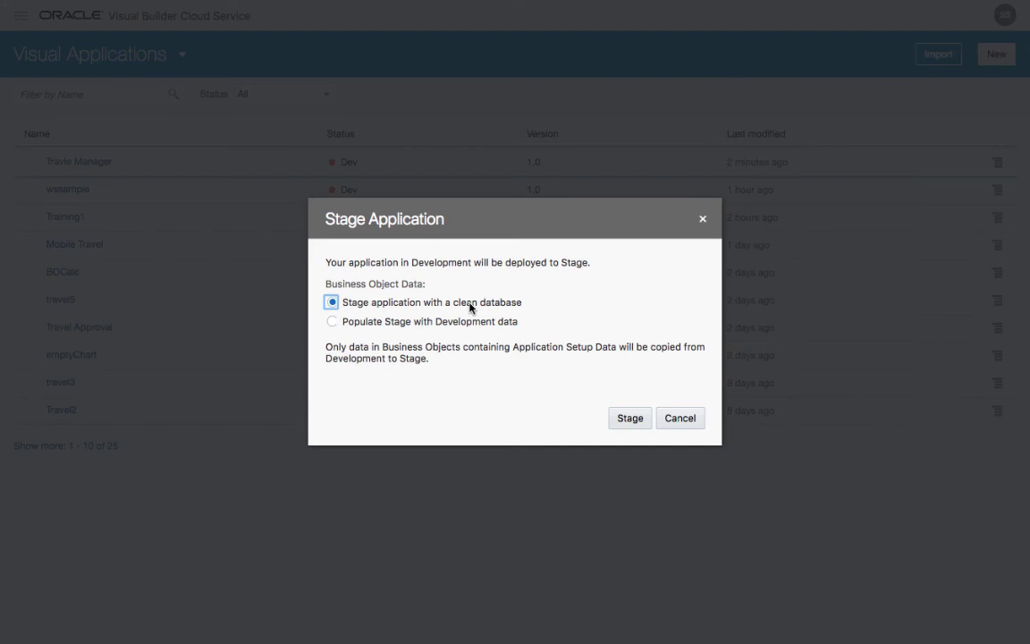
pyautogui.click(333, 322)
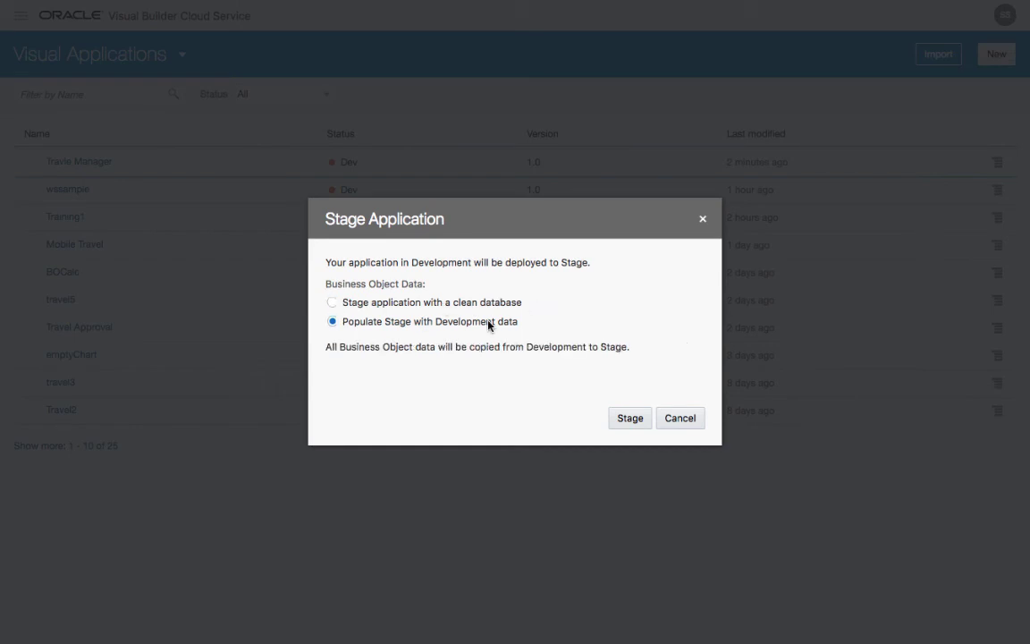
pyautogui.moveTo(616, 401)
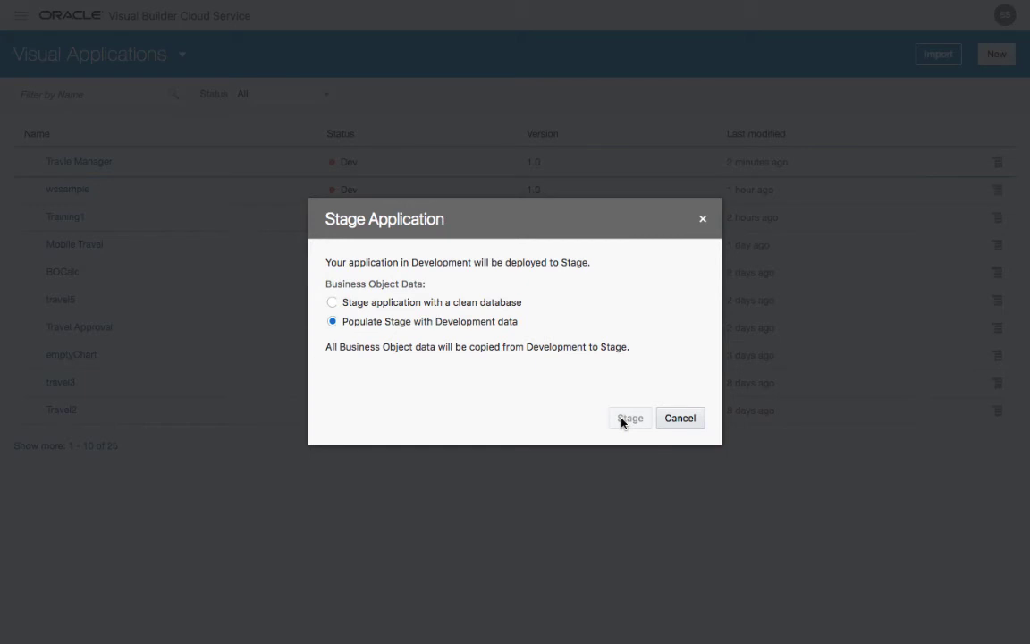
pyautogui.click(630, 418)
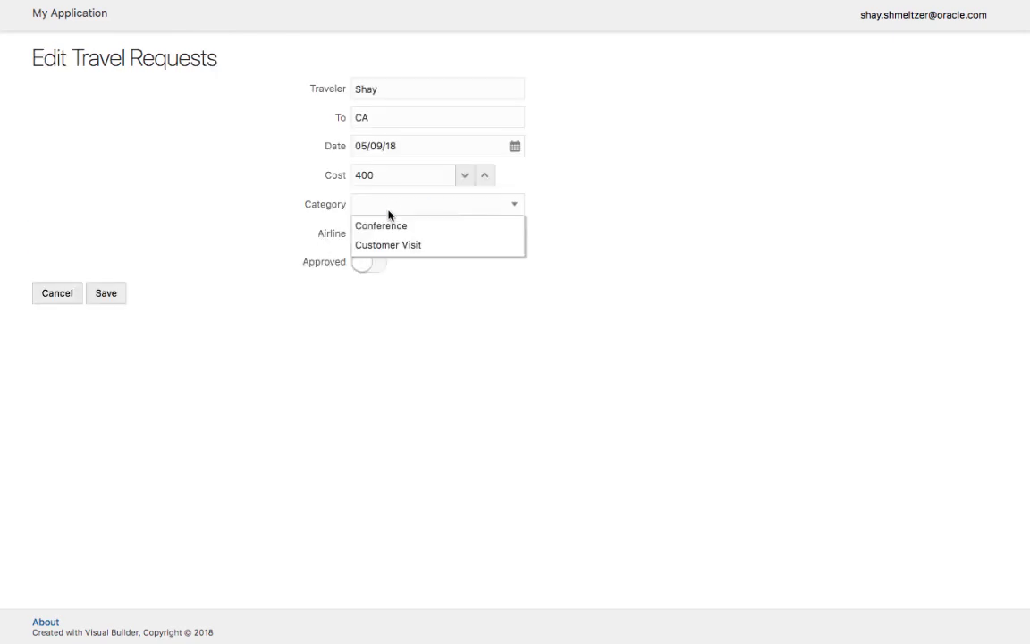
# Step: Set the request's category to Conference, mark it Approved, and show the cost statistics
pyautogui.click(381, 226)
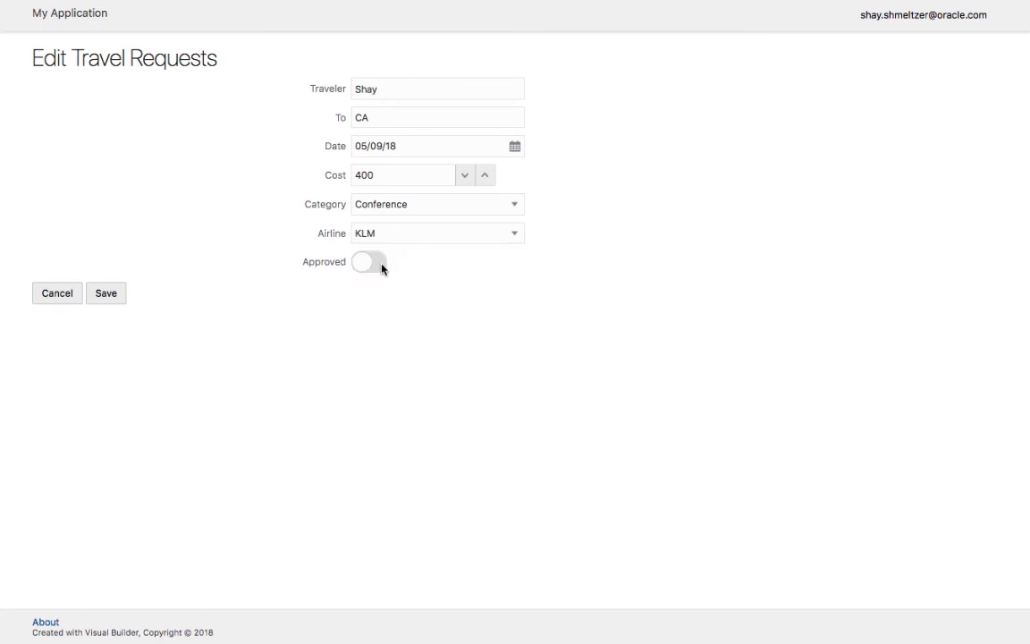
pyautogui.click(104, 293)
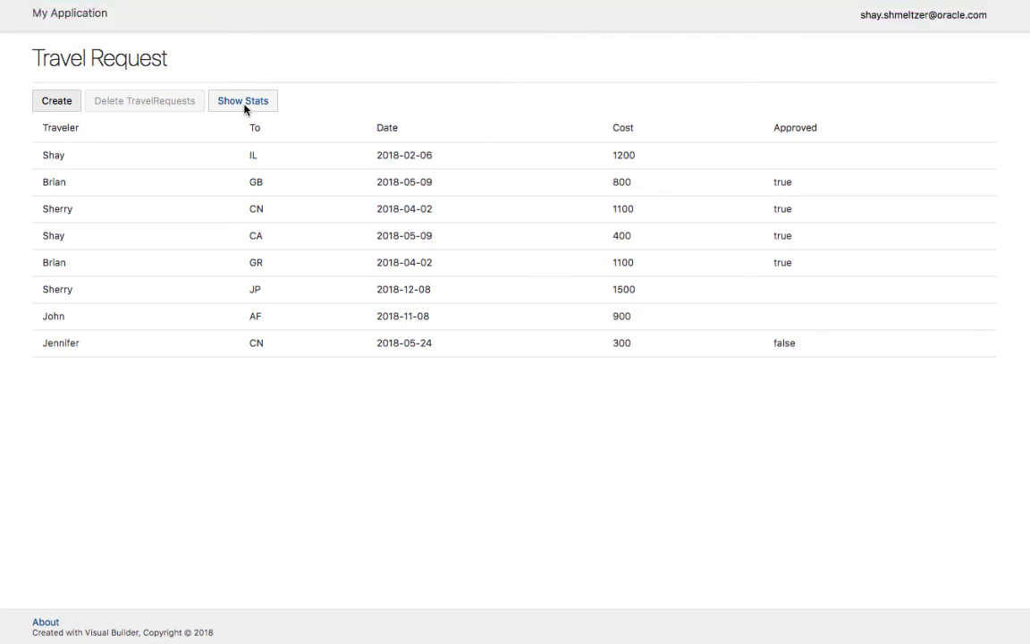
pyautogui.moveTo(249, 105)
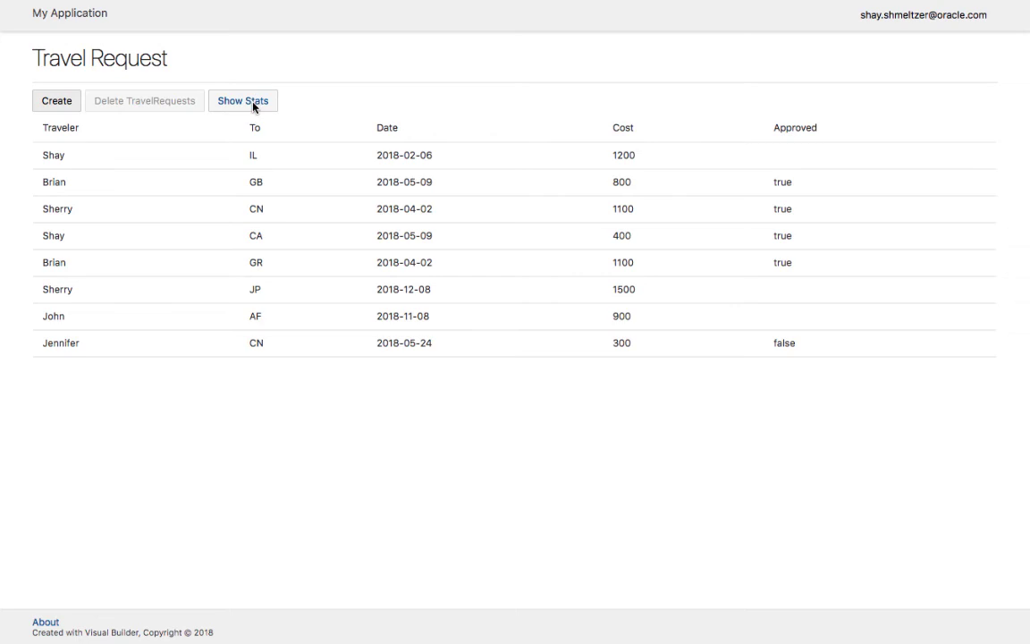
pyautogui.click(244, 101)
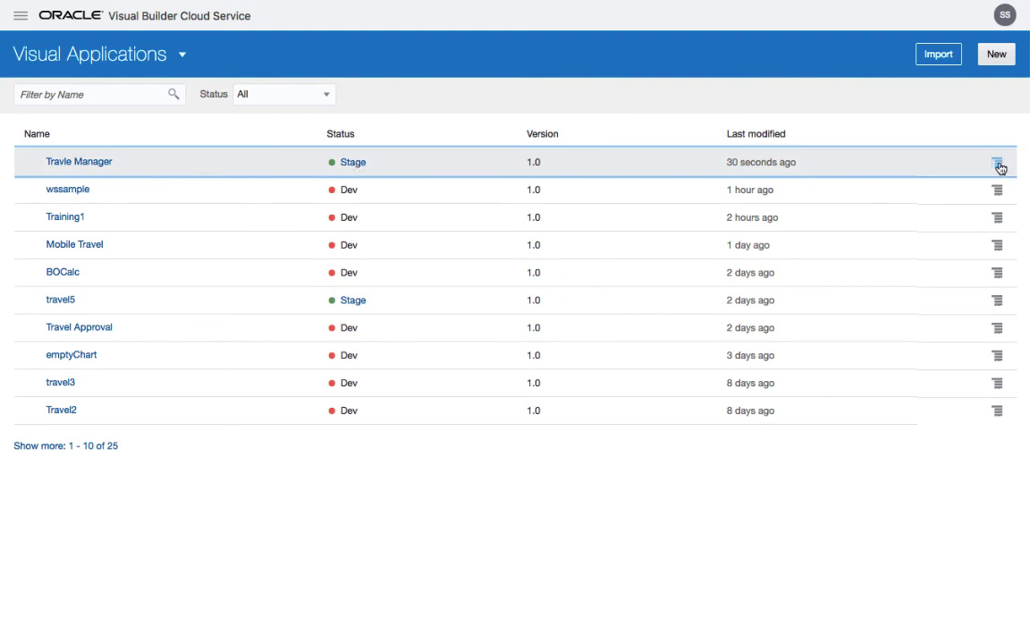
# Step: Publish staged Travie Manager live using 'Publish application with a clean database'
pyautogui.click(996, 161)
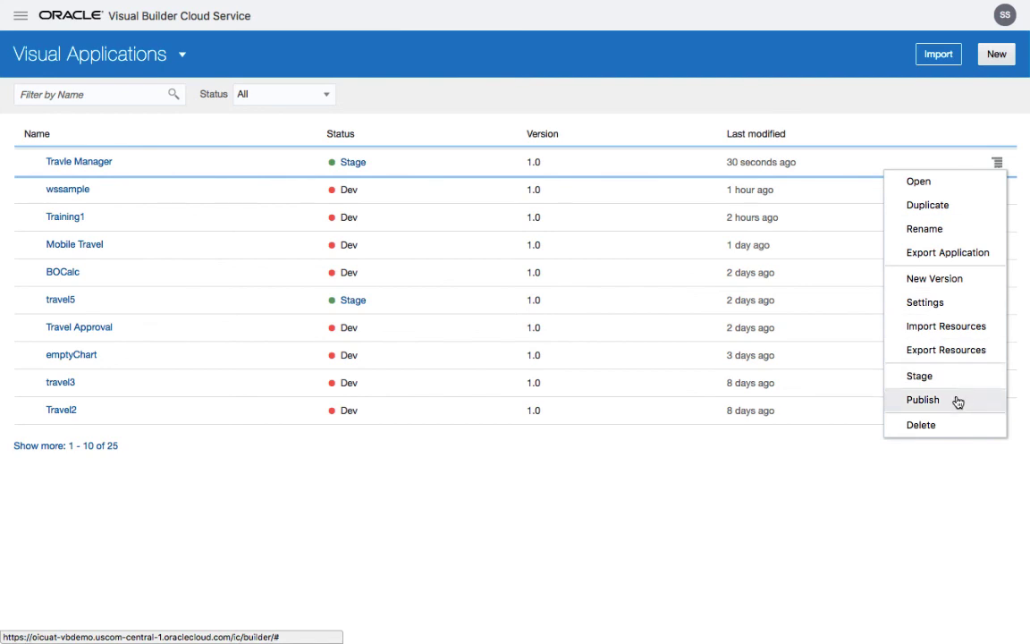
pyautogui.click(996, 161)
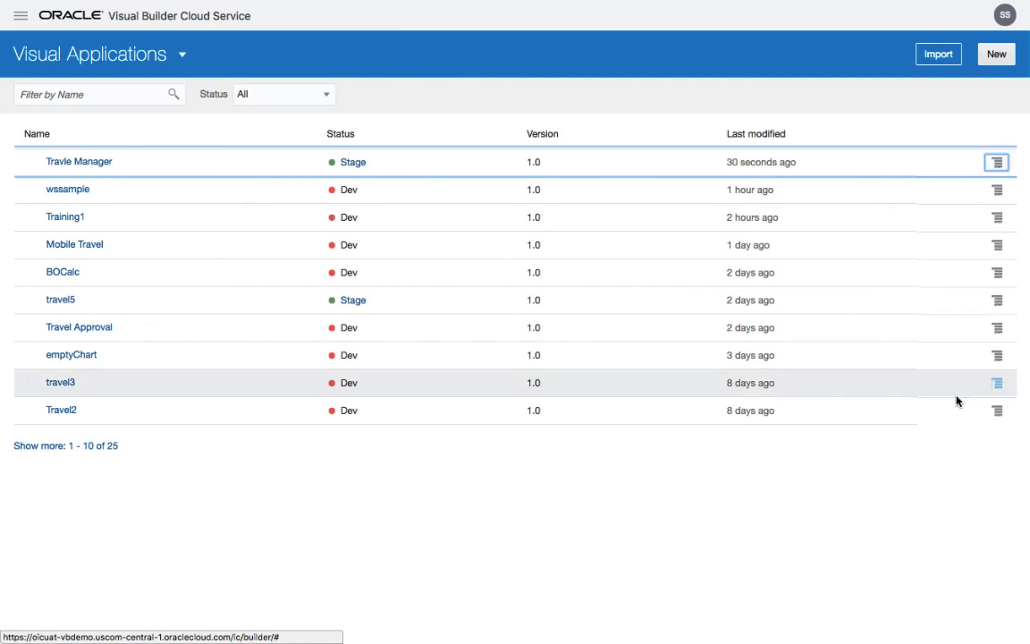
pyautogui.click(997, 161)
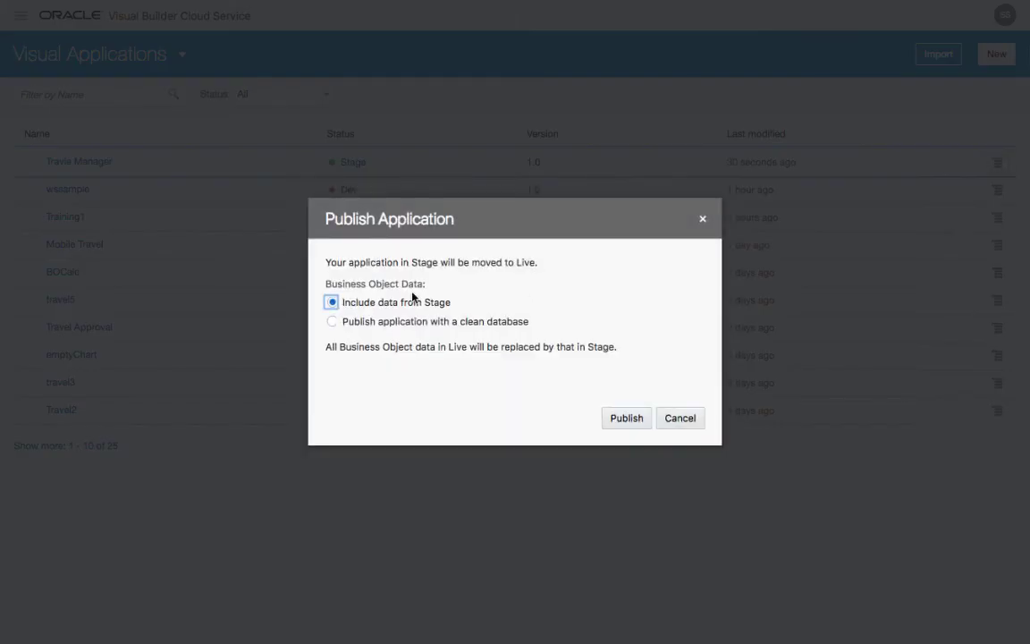
pyautogui.click(332, 322)
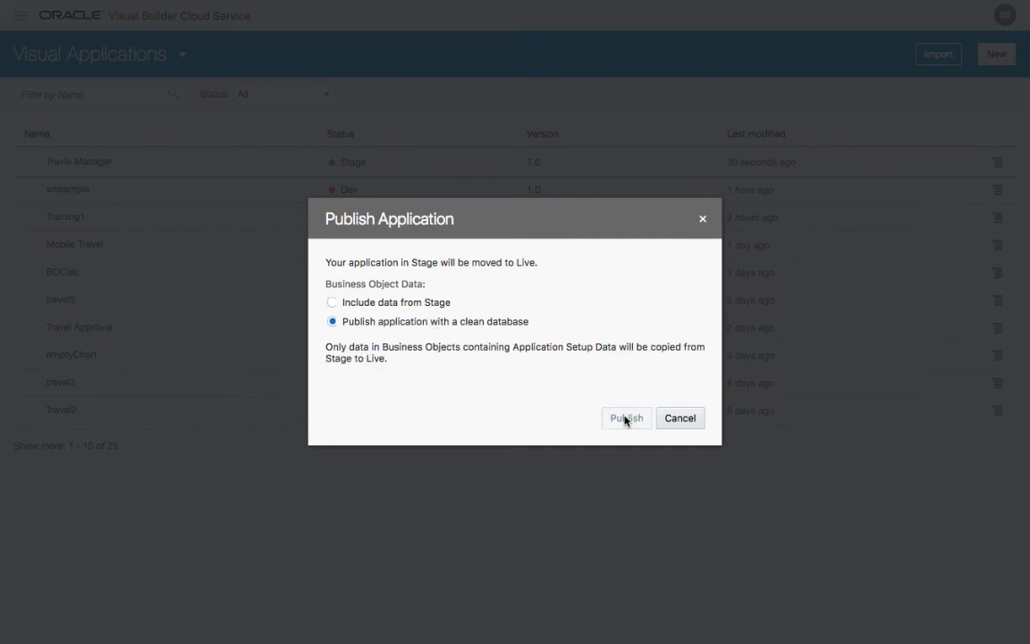
pyautogui.click(626, 419)
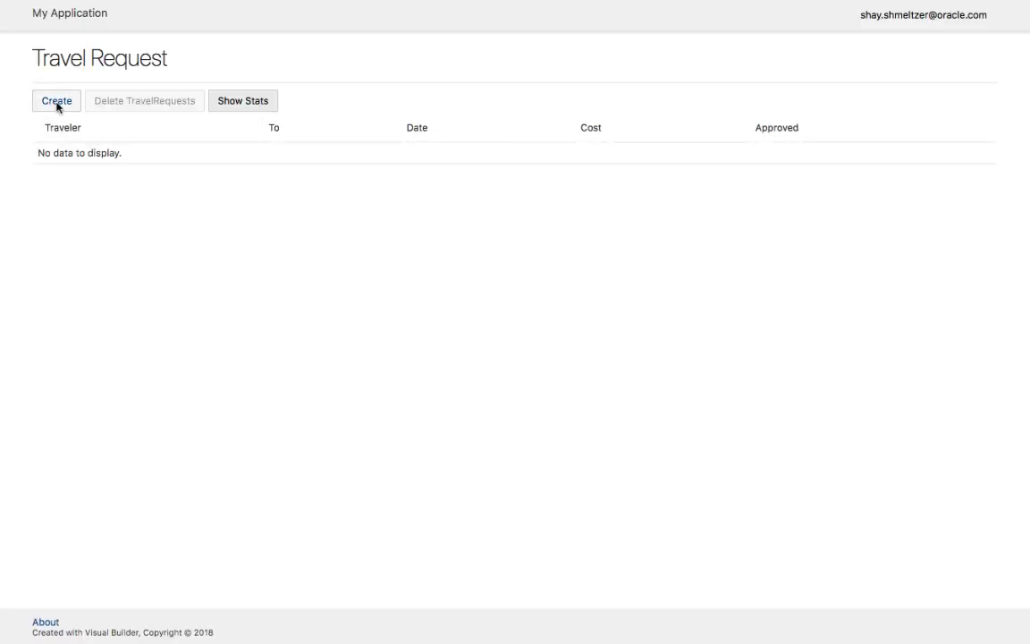
# Step: Create and save Shay's request: To US, date 24th, Cost 400, Conference, Air France
pyautogui.click(56, 100)
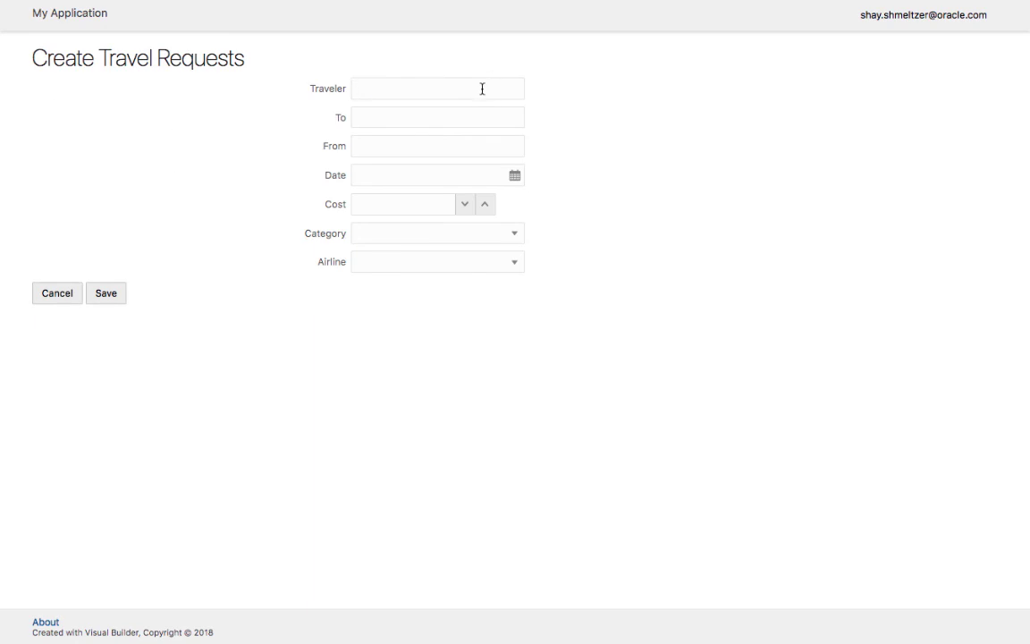
pyautogui.write('U')
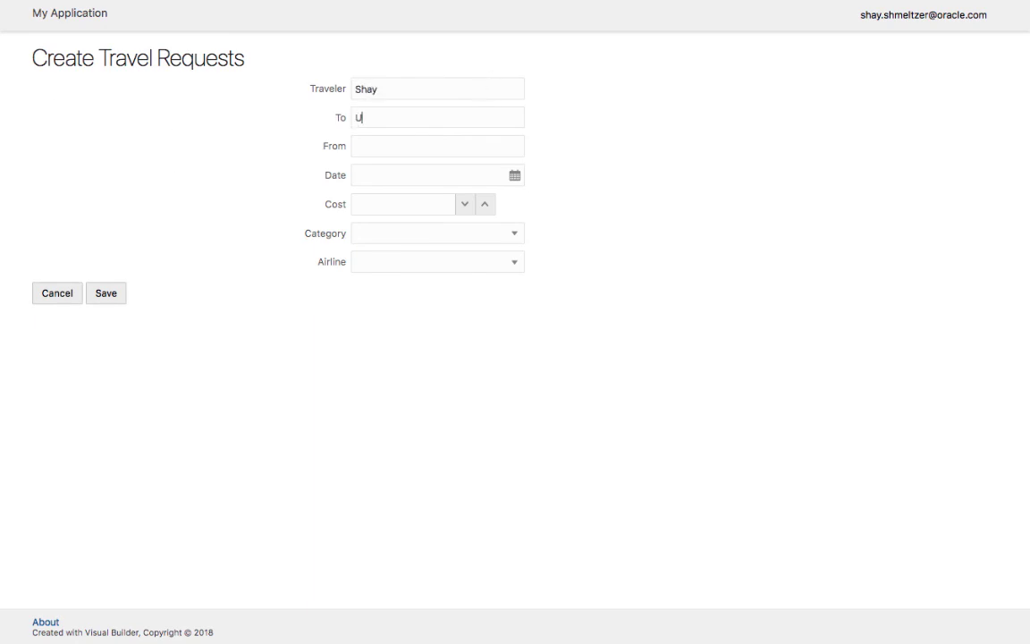
pyautogui.click(429, 175)
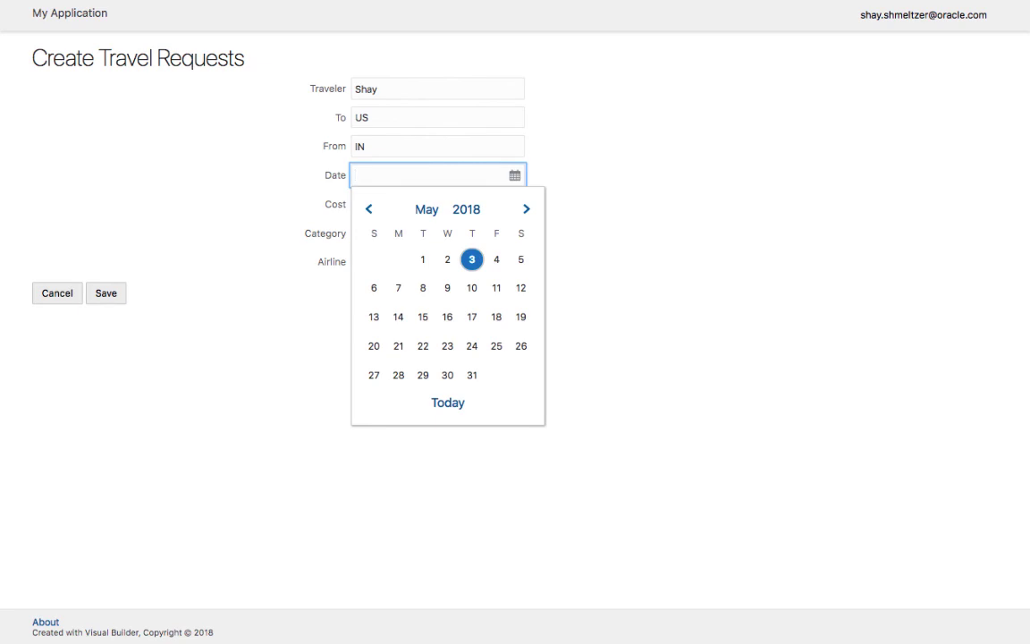
pyautogui.click(472, 347)
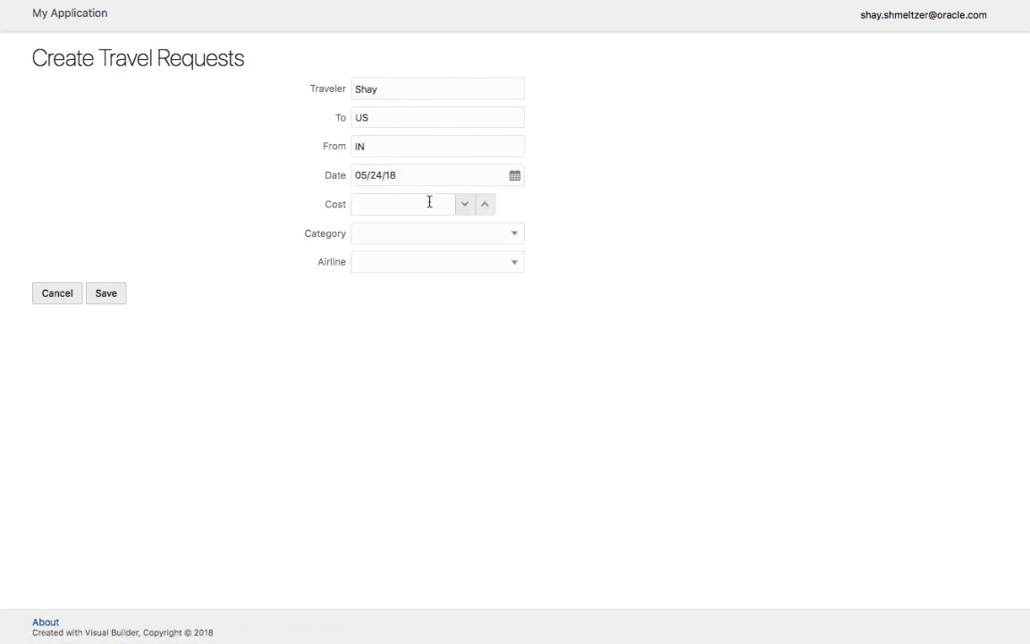
pyautogui.write('400')
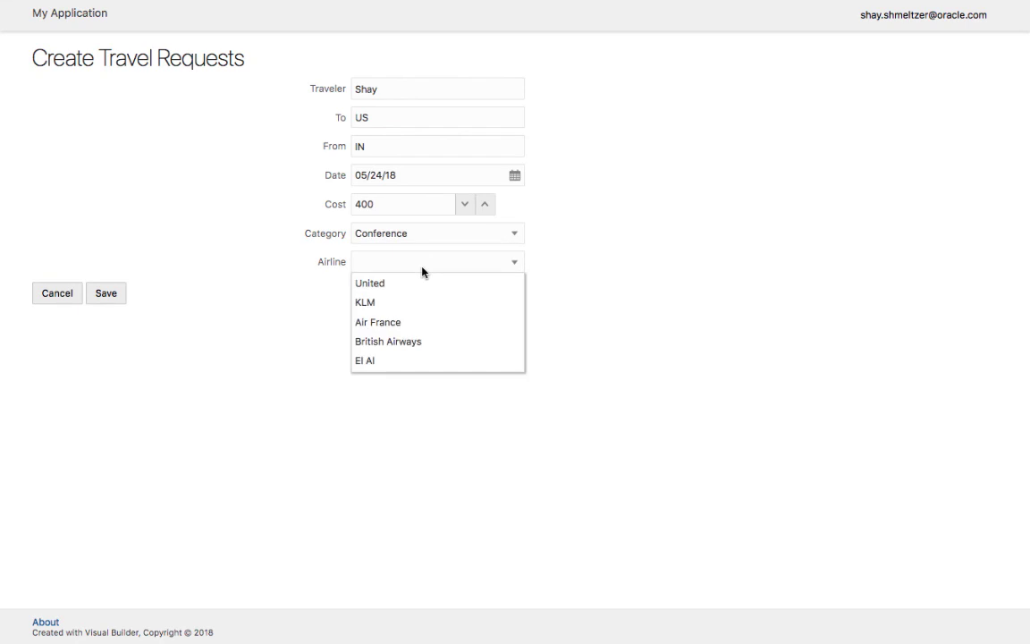
pyautogui.click(377, 322)
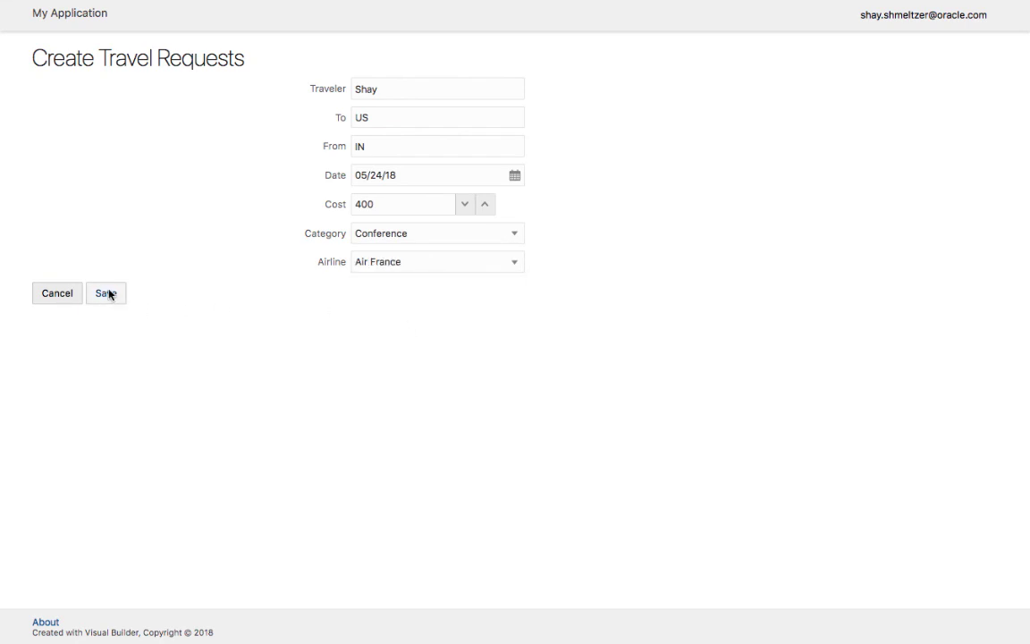
pyautogui.click(105, 293)
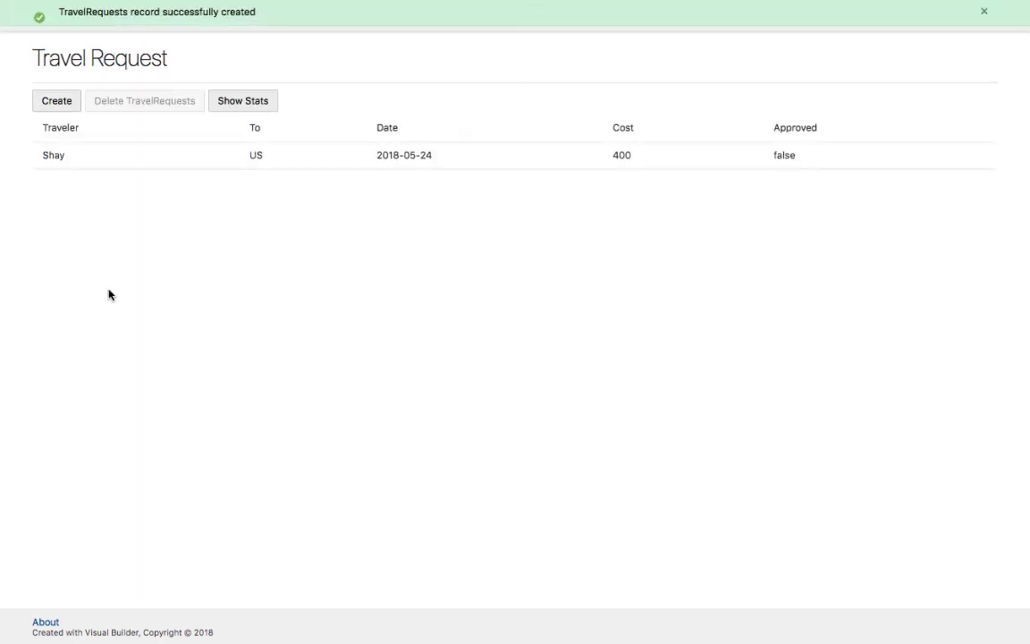
pyautogui.click(244, 100)
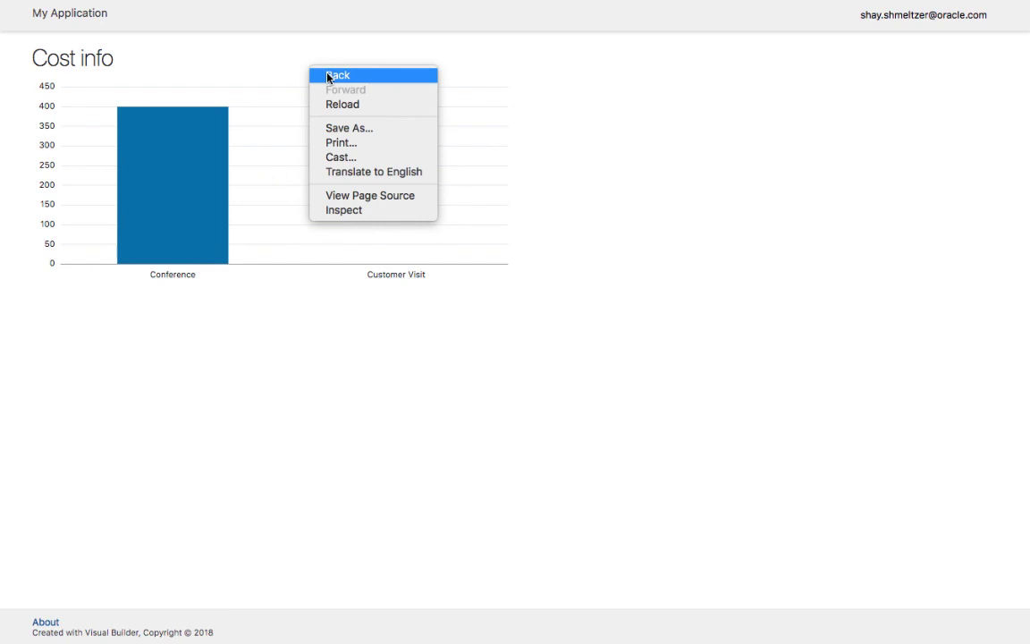
pyautogui.click(336, 75)
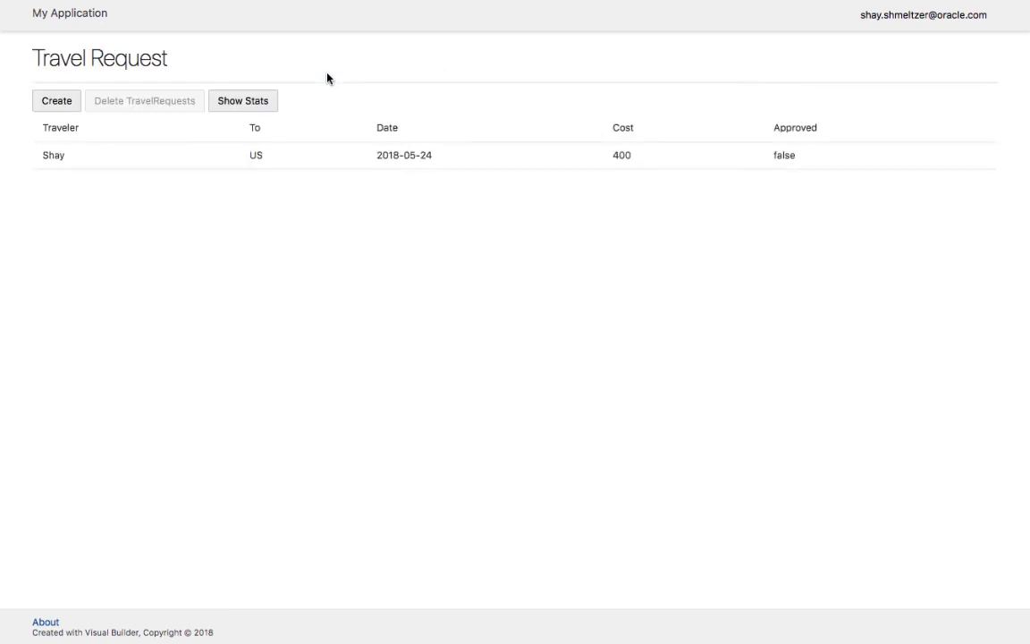